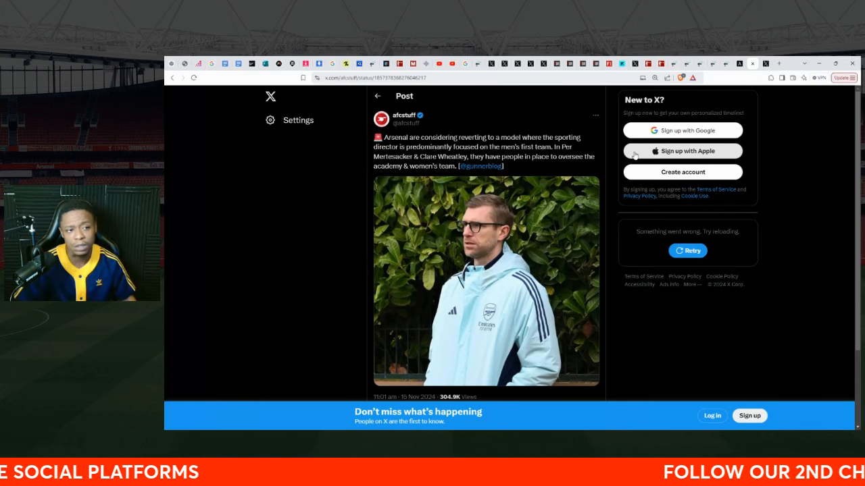
mouse_move(759, 77)
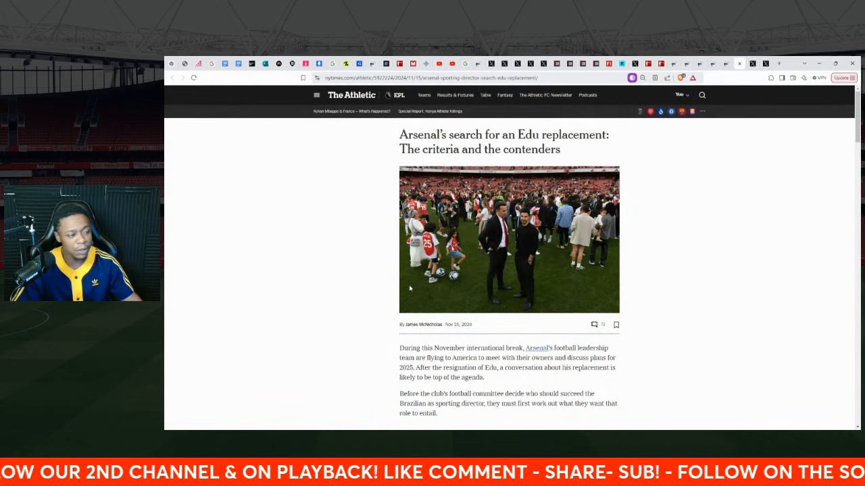
Scroll into the Edu replacement article and highlight the paragraph describing a sporting director's role.
scroll("down", 3)
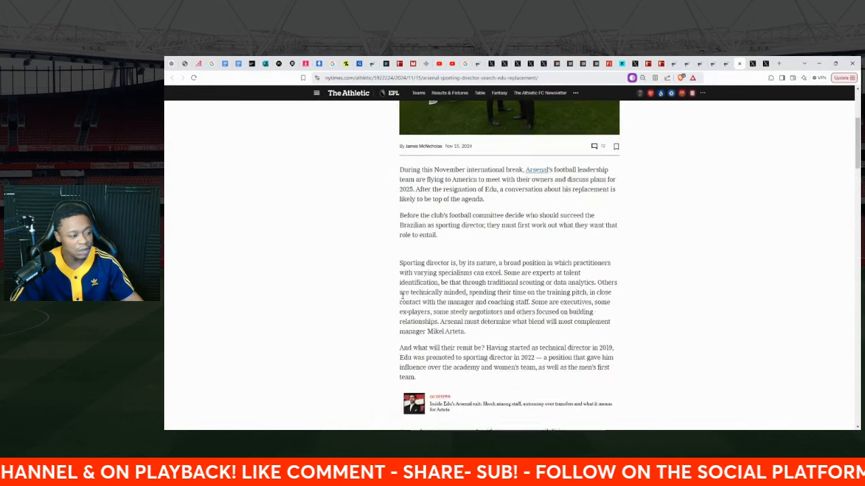
scroll("down", 3)
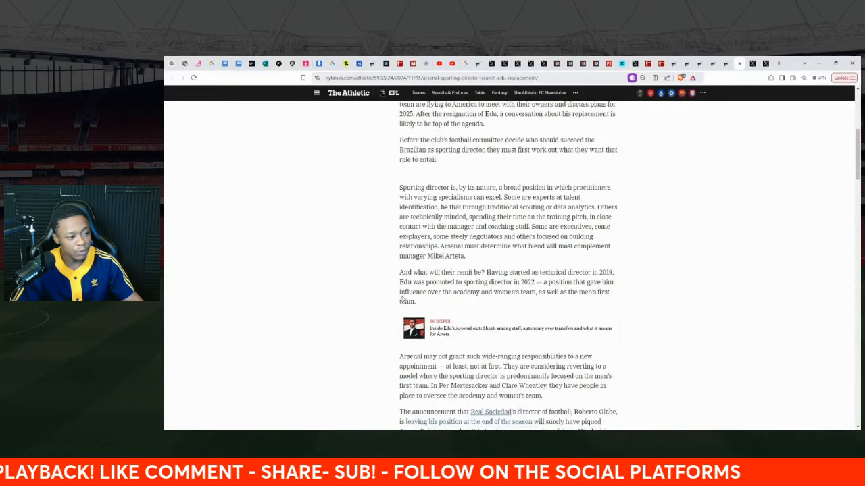
left_click_drag(400, 192, 465, 257)
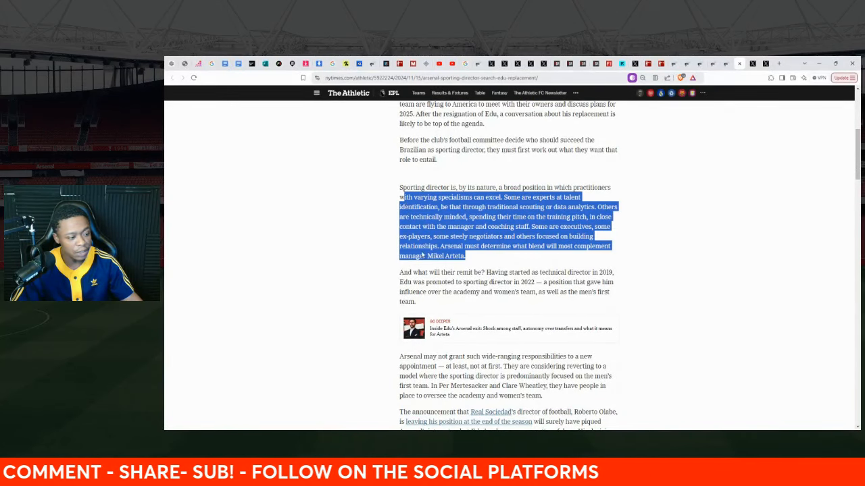
scroll("down", 3)
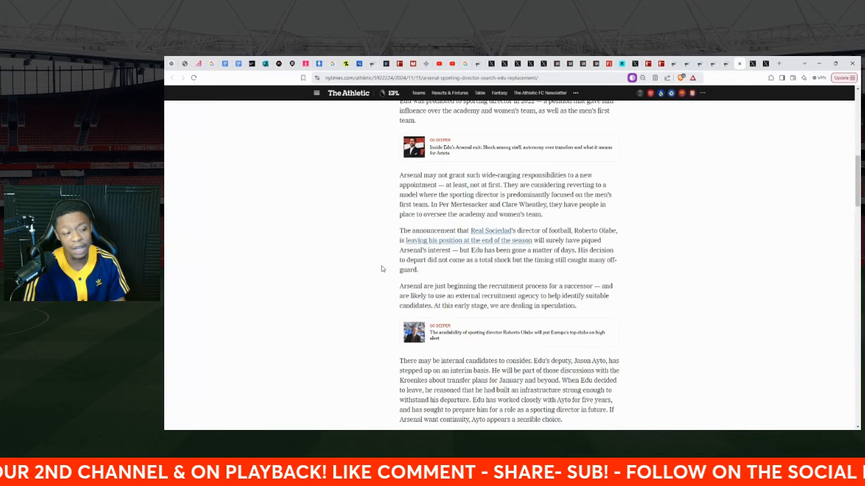
Read on past Ayto and Mertesacker to Tomas Rosicky and Richard Garlick's domestic search.
scroll("down", 3)
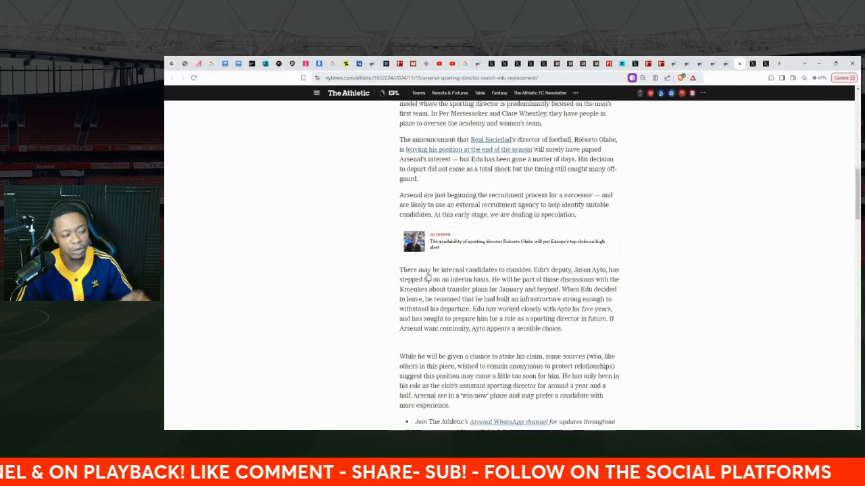
scroll("down", 3)
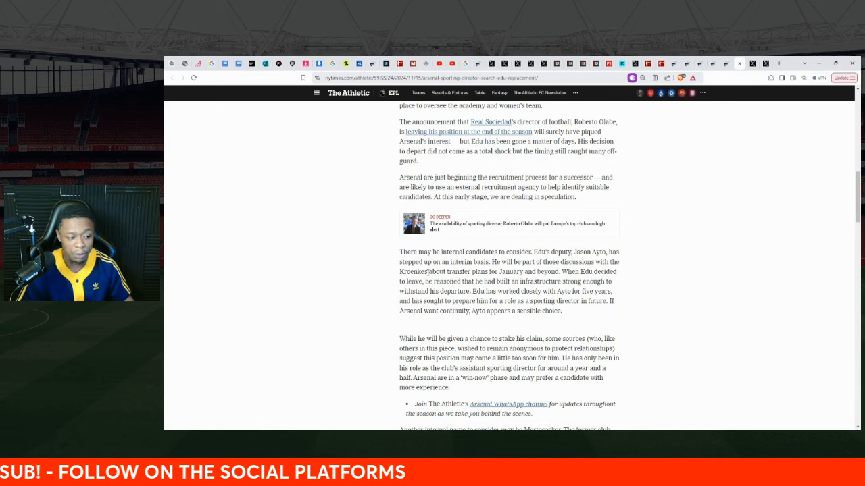
scroll("down", 3)
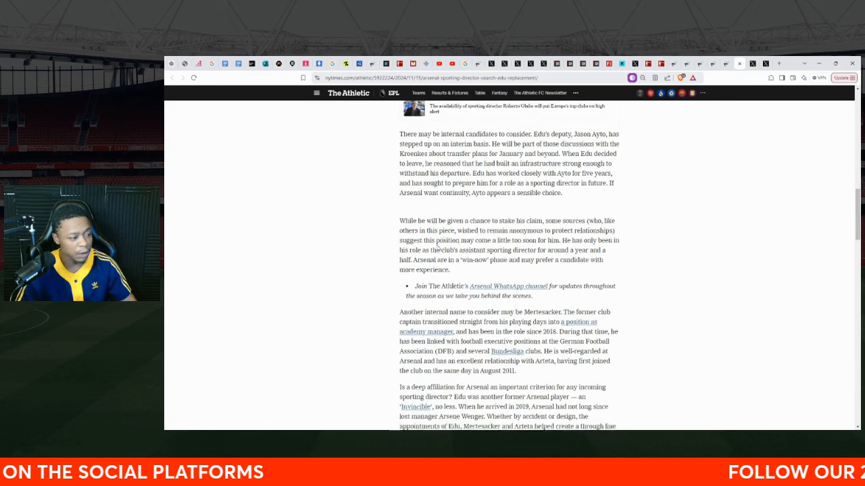
scroll("down", 3)
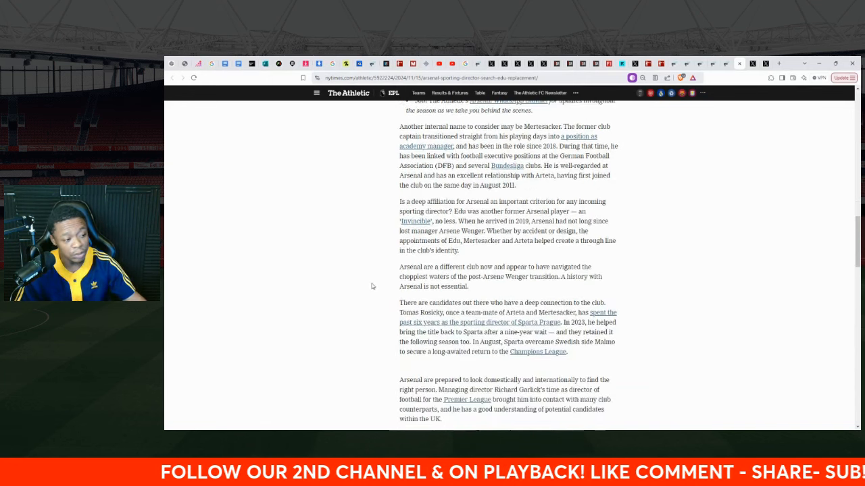
scroll("down", 3)
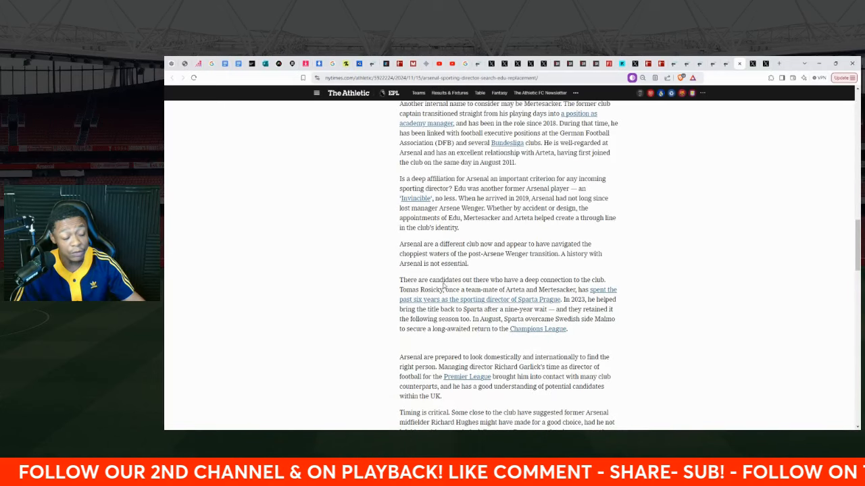
scroll("down", 3)
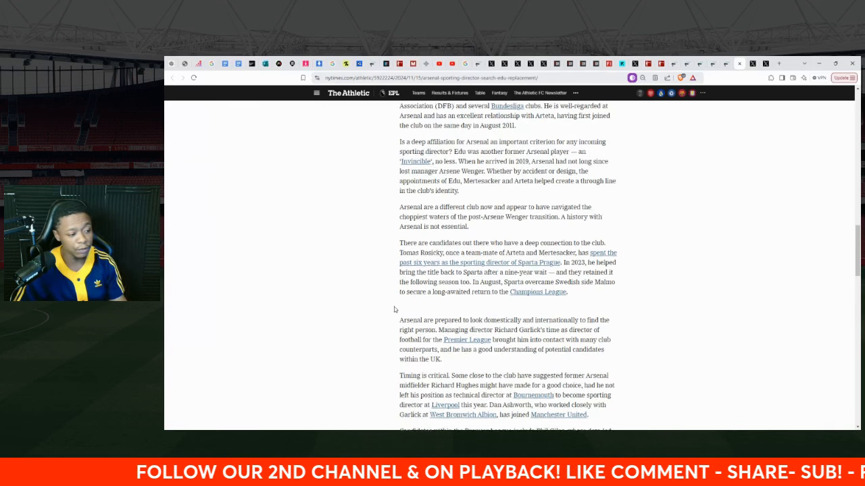
Scroll past the Roberto Olabe photo to the Simon Rolfes and Thiago Scuro paragraphs.
scroll("down", 3)
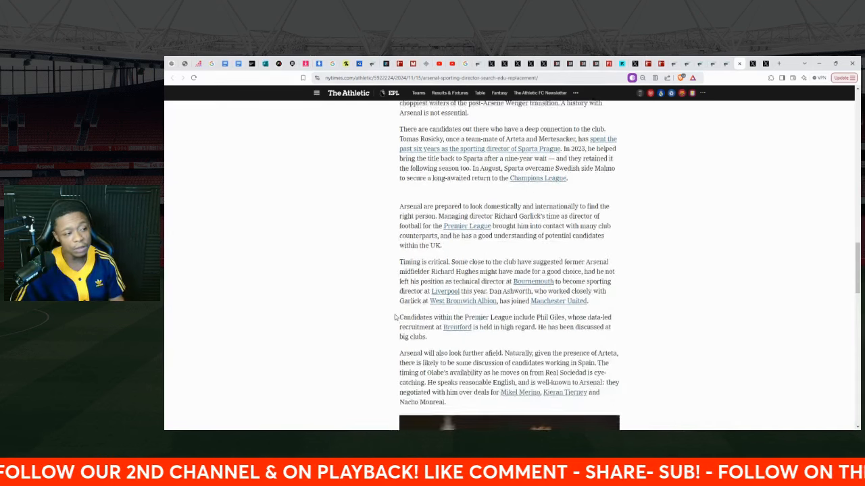
scroll("down", 3)
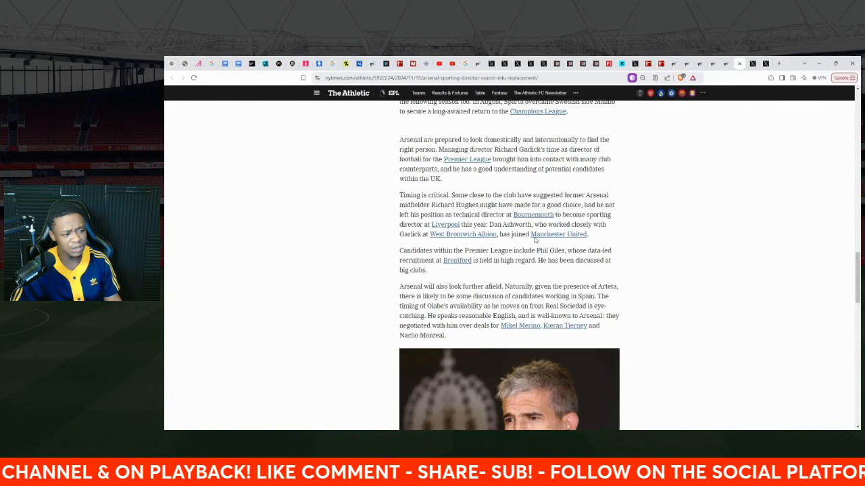
scroll("down", 3)
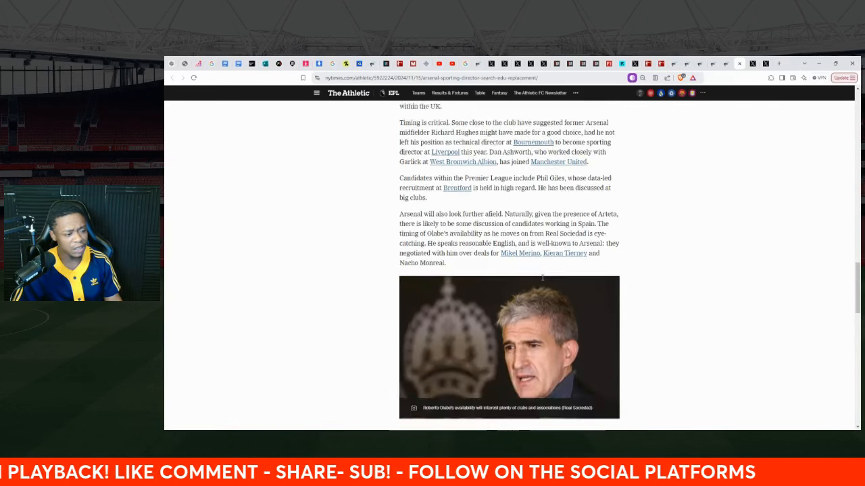
scroll("down", 3)
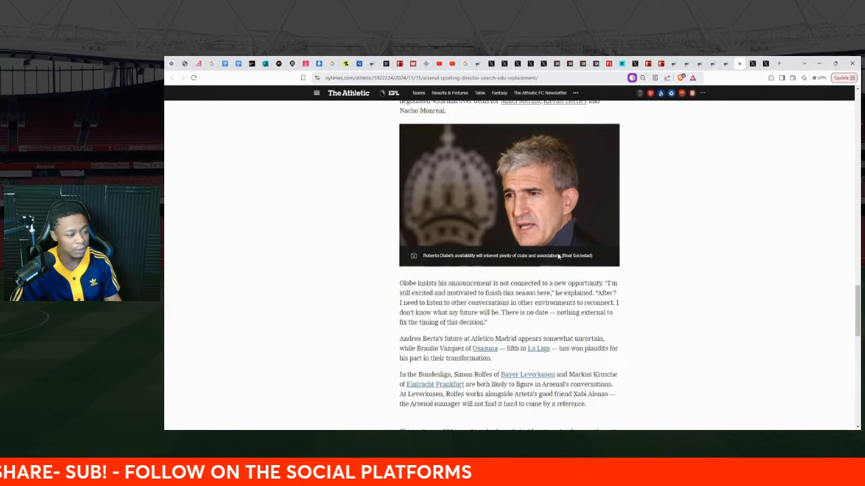
scroll("down", 3)
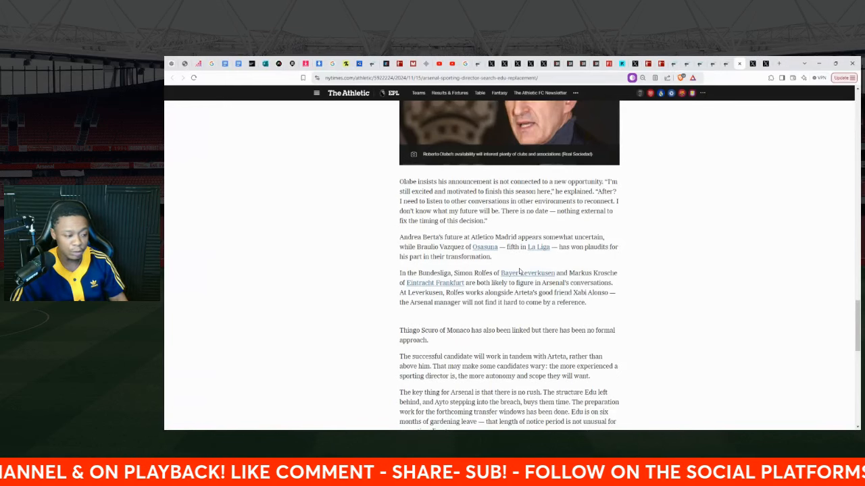
scroll("down", 3)
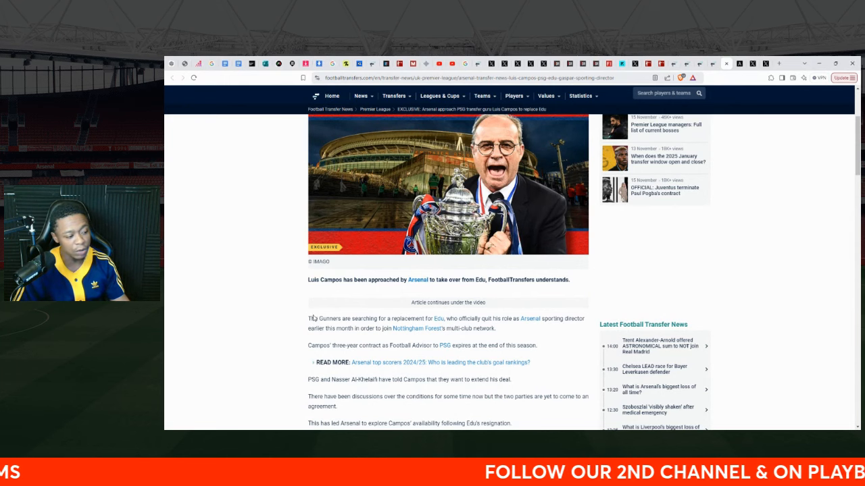
Scroll the Luis Campos report down to the 'Who is Luis Campos?' heading.
scroll("down", 3)
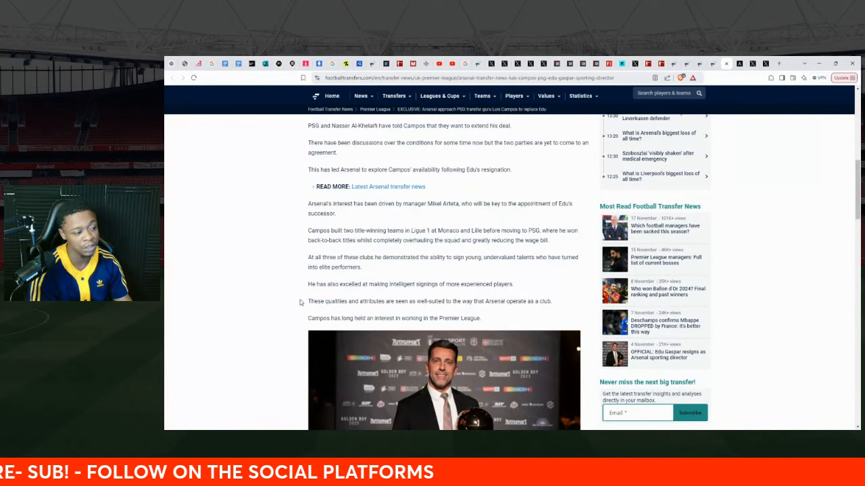
scroll("down", 3)
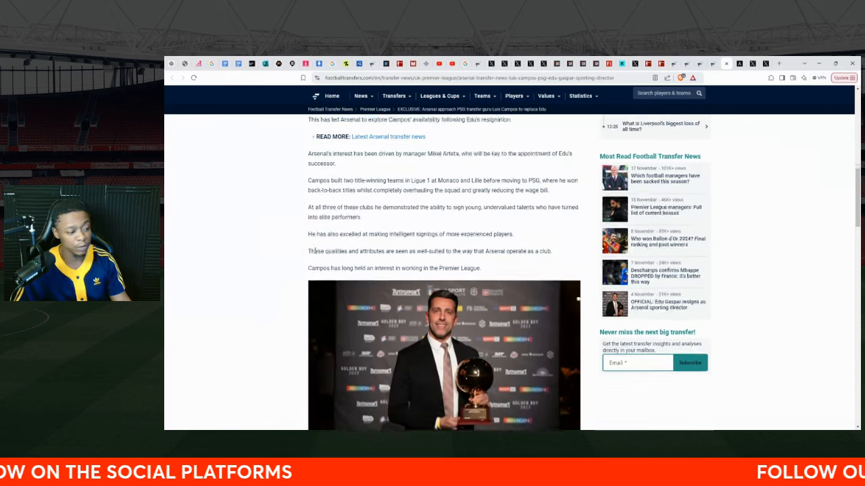
scroll("down", 3)
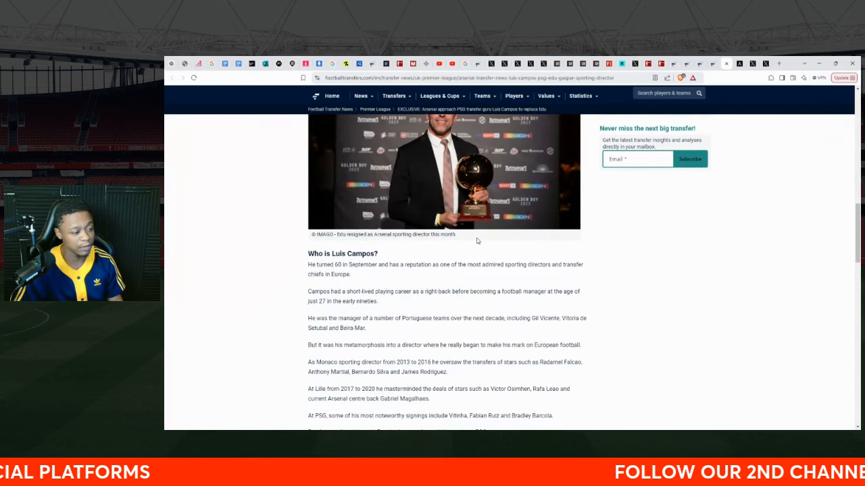
scroll("down", 3)
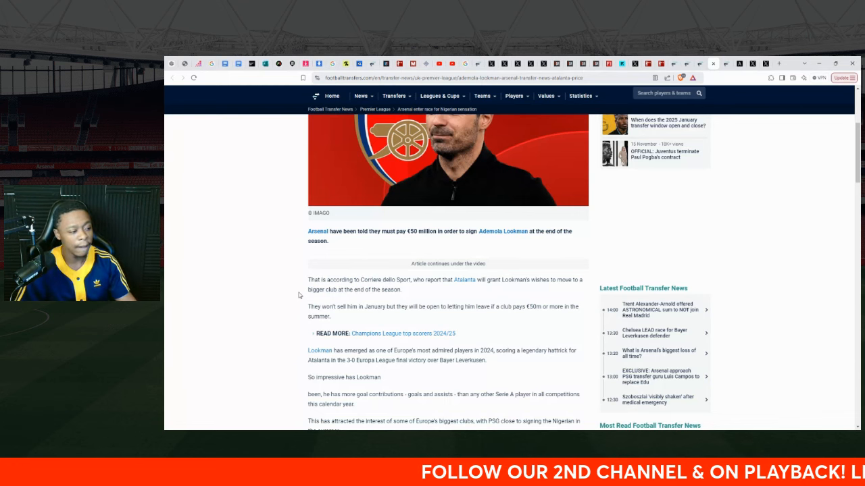
Scroll the Lookman report to its Atalanta-exit section before the Zielinski story.
scroll("down", 3)
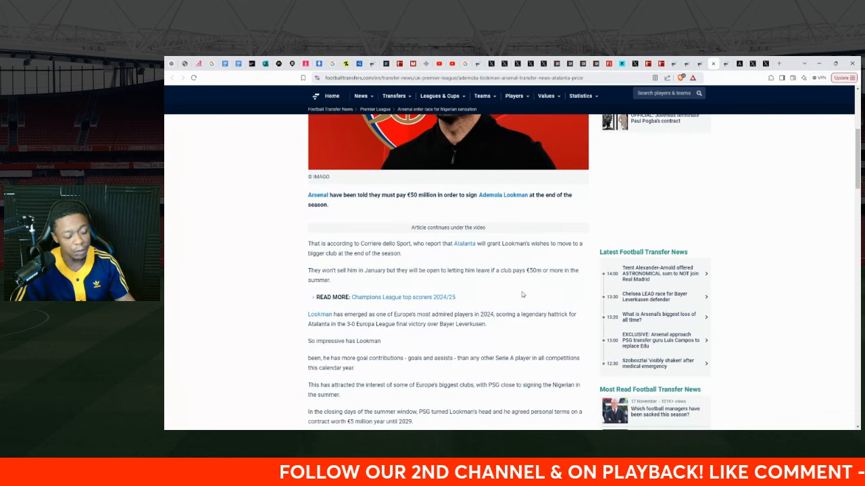
scroll("down", 3)
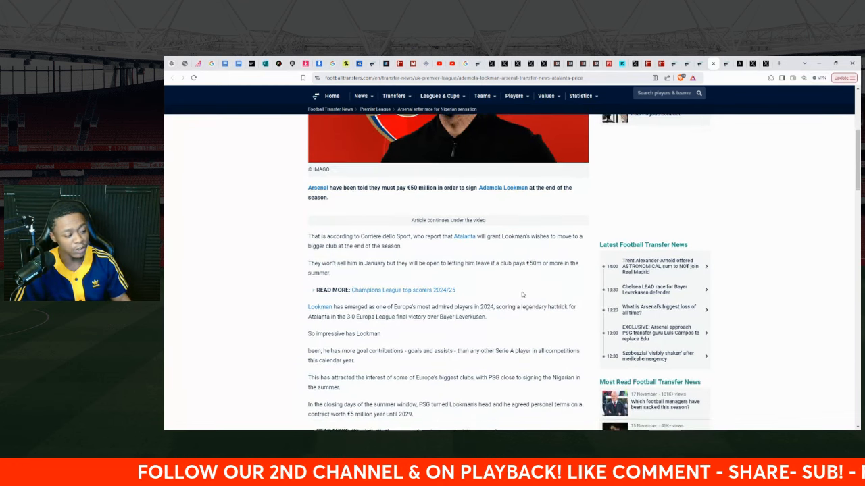
scroll("down", 3)
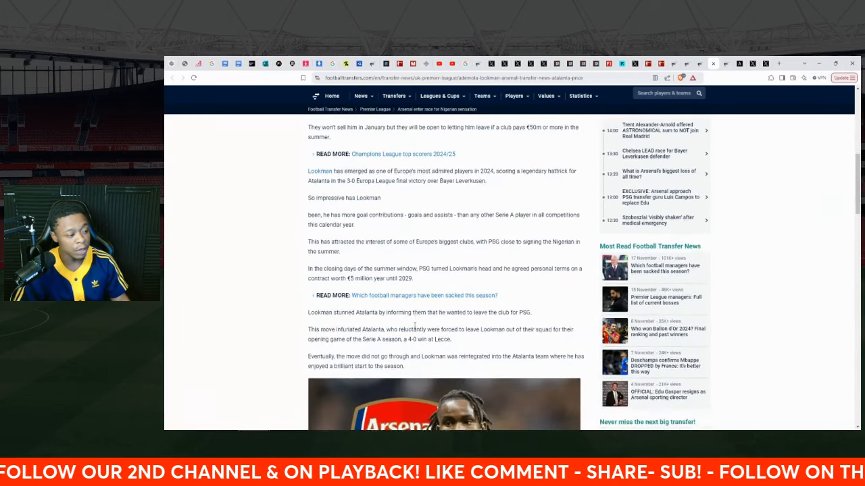
scroll("down", 3)
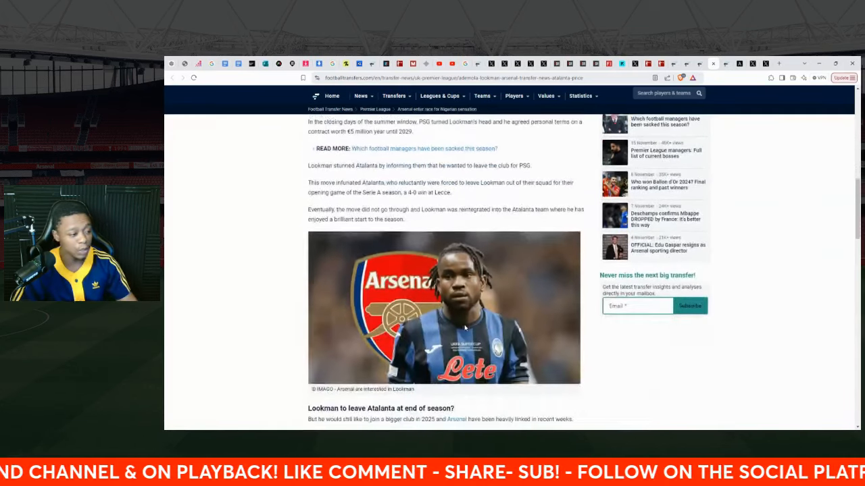
scroll("down", 3)
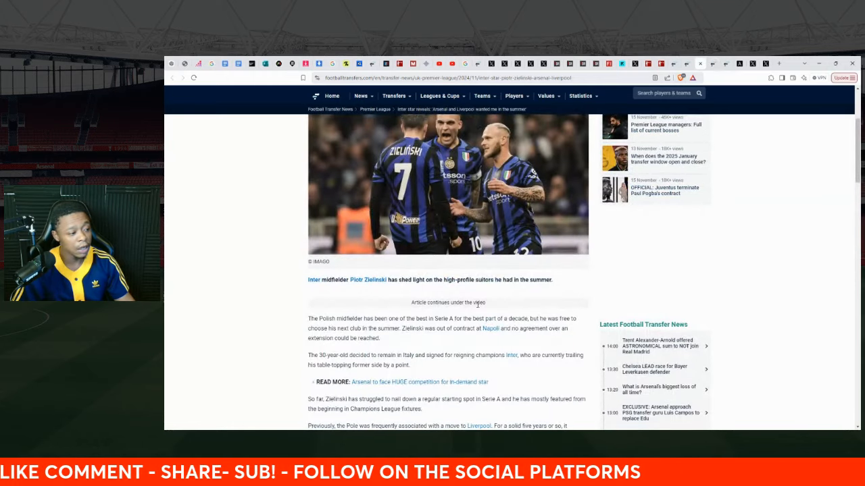
Scroll the Zielinski story to its 'Read also' section, then back up toward the Zubimendi link.
scroll("down", 3)
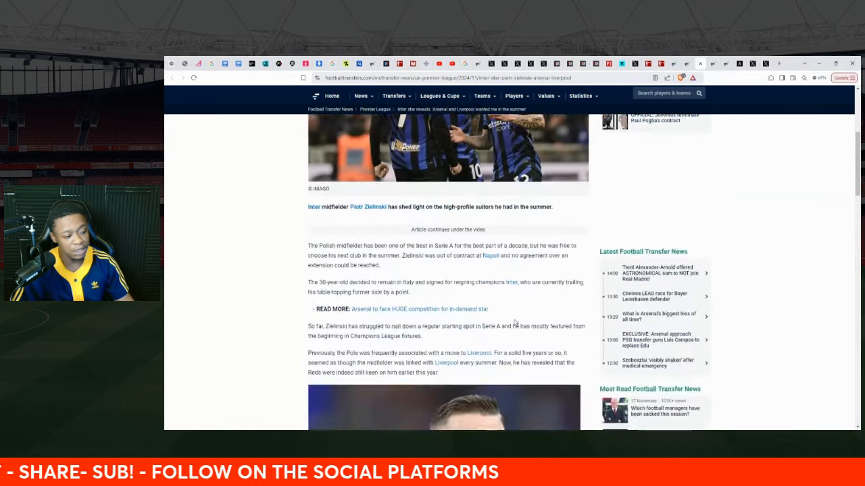
scroll("down", 3)
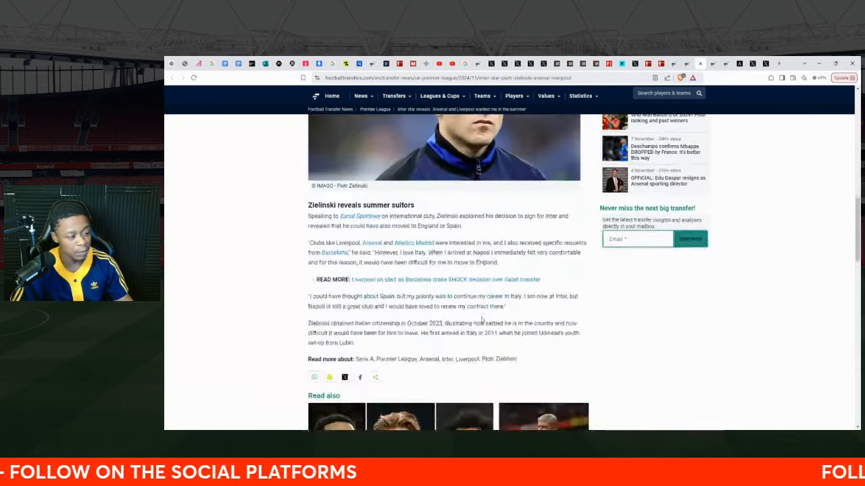
scroll("down", 3)
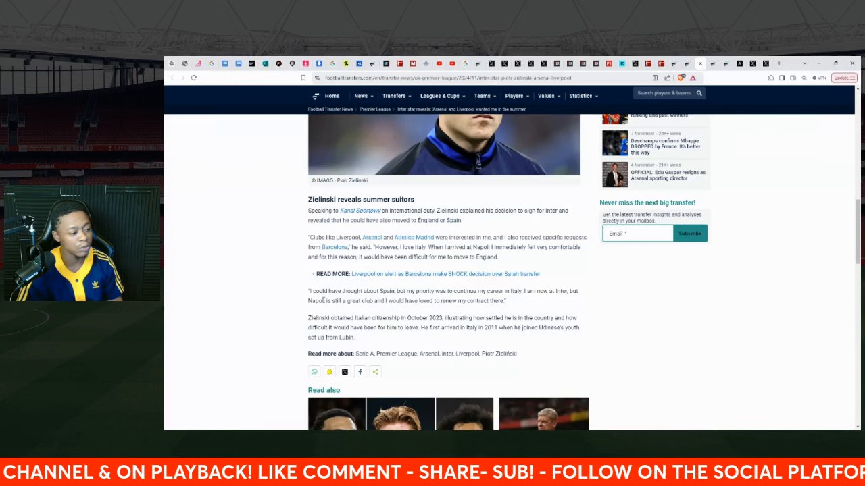
scroll("up", 3)
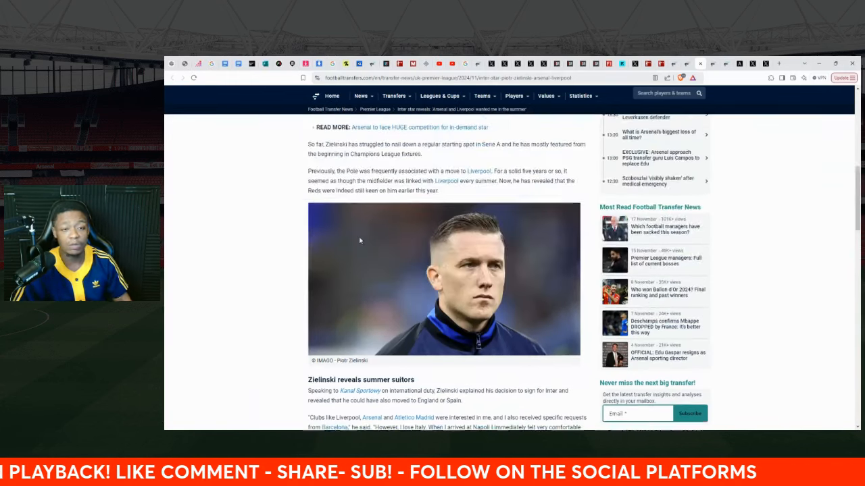
scroll("up", 3)
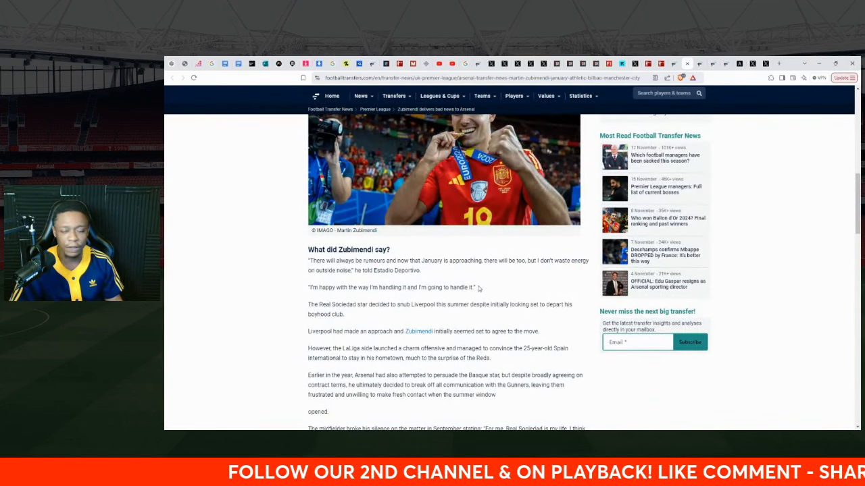
Scroll the Zubimendi report past his comments before the Kvaratskhelia story.
scroll("down", 3)
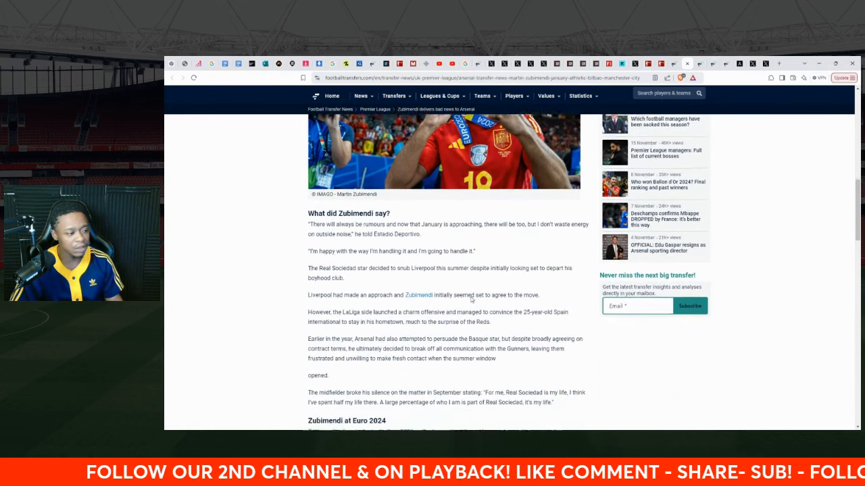
scroll("down", 3)
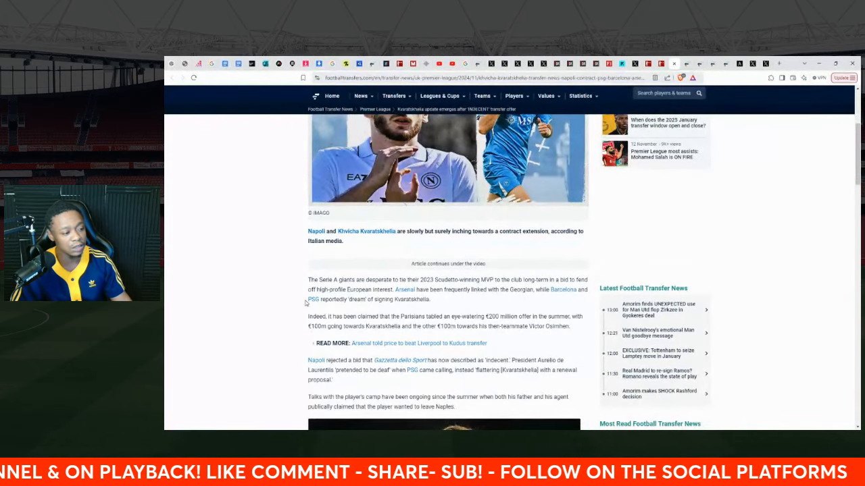
Scroll the Kvaratskhelia report past Napoli's denial before the Kiwior piece.
scroll("down", 3)
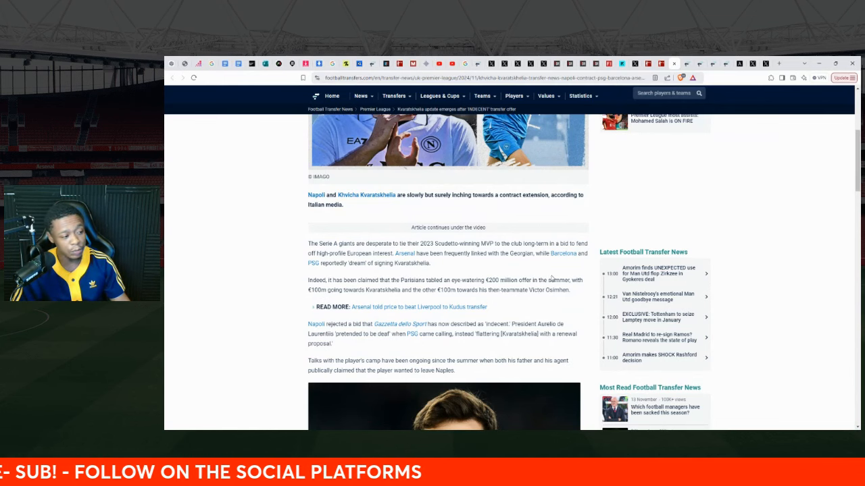
scroll("down", 3)
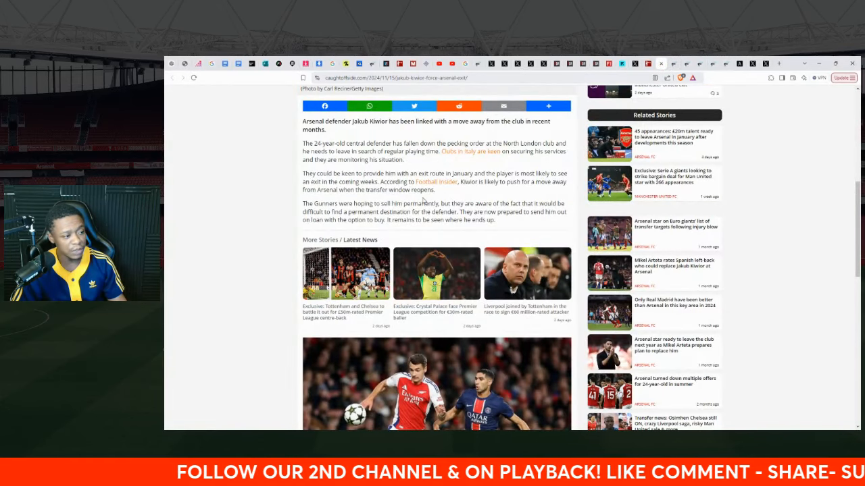
Scroll to the end of the Kiwior article and back up to the linked Sane story.
scroll("down", 3)
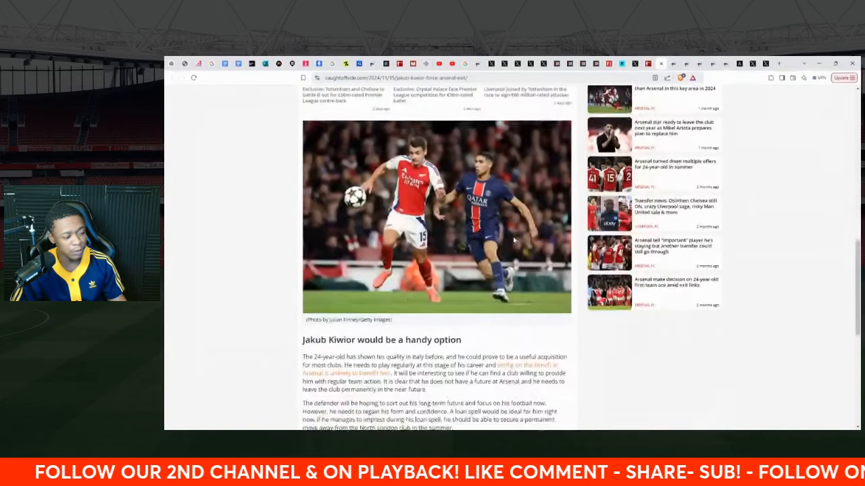
scroll("down", 3)
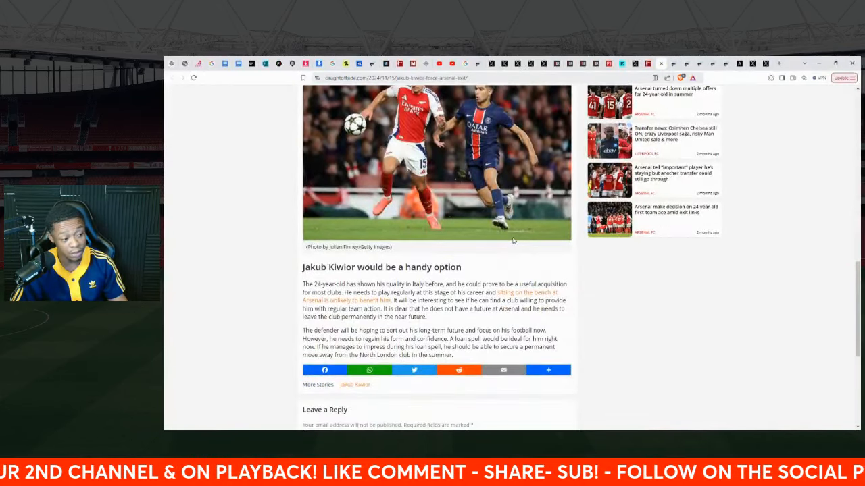
scroll("up", 3)
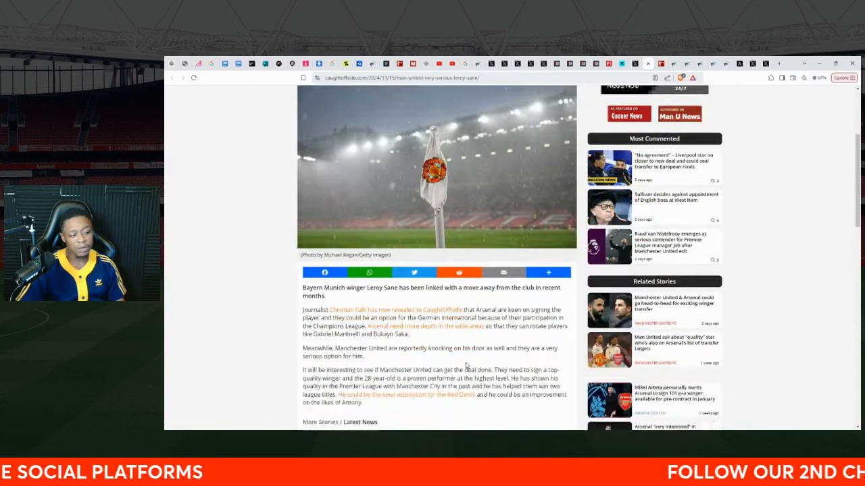
Scroll the Sane piece toward the Football Insider Omar Marmoush exclusive.
scroll("down", 3)
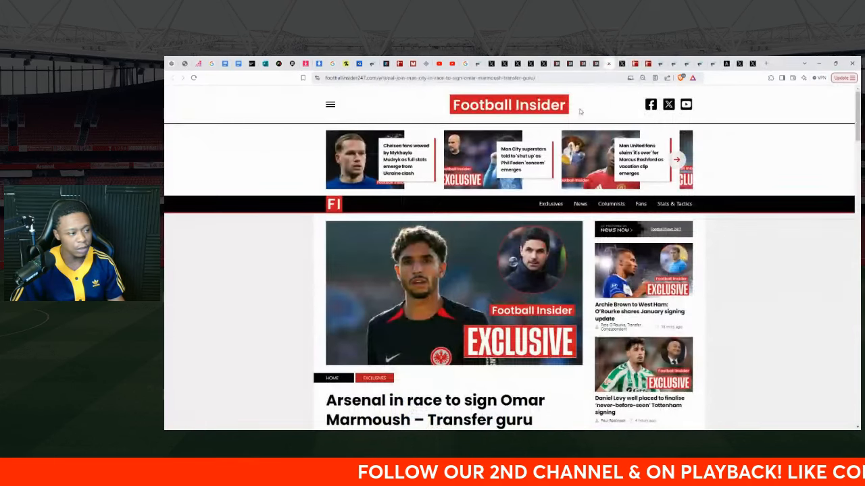
Scroll into the body of the TBR Football £25m Xabi Alonso-likened midfielder story.
scroll("down", 3)
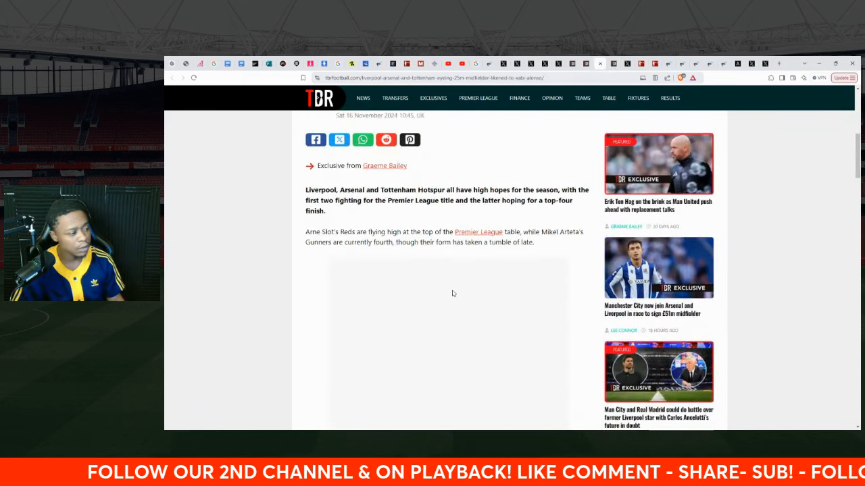
Scroll through TBR's Javi Guerra section down to the Lampard-like midfielder scouting story.
scroll("up", 3)
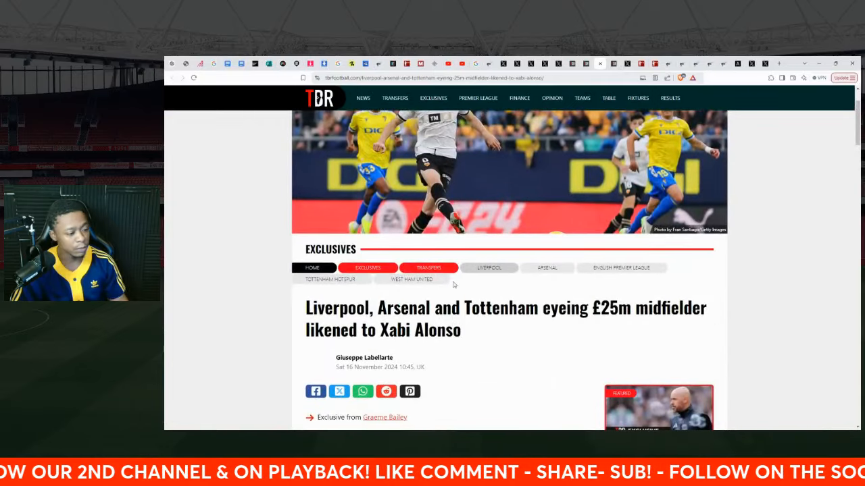
scroll("down", 3)
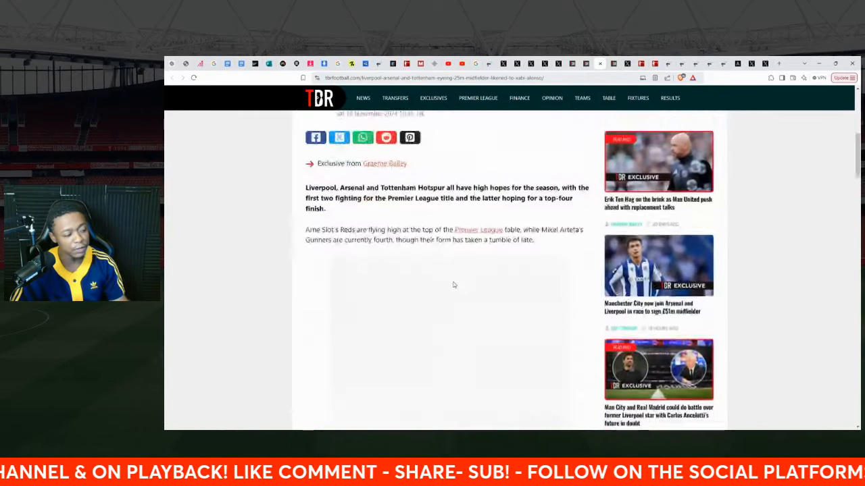
scroll("down", 3)
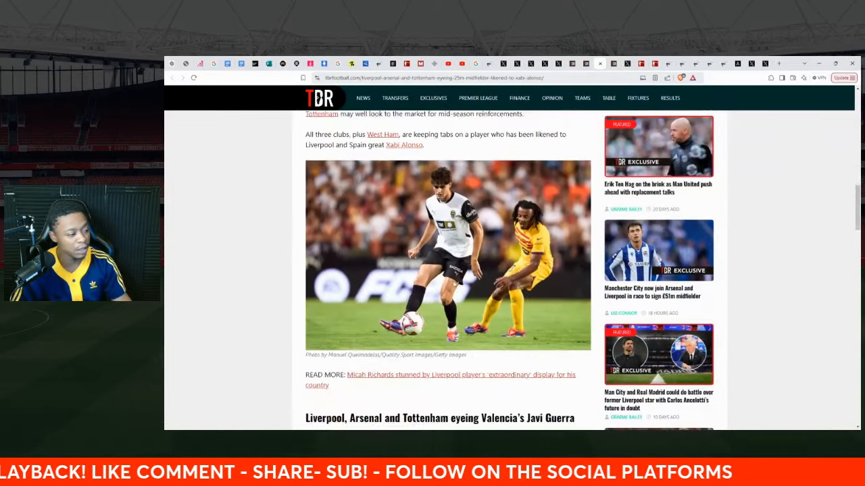
scroll("down", 3)
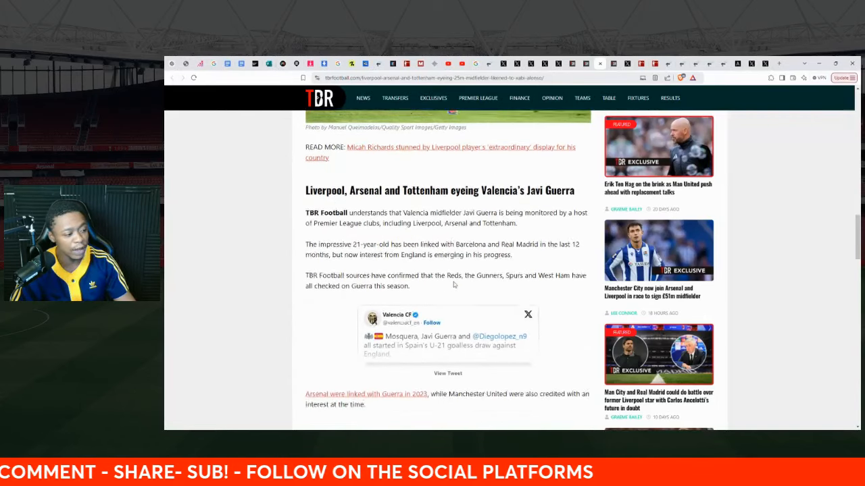
scroll("down", 3)
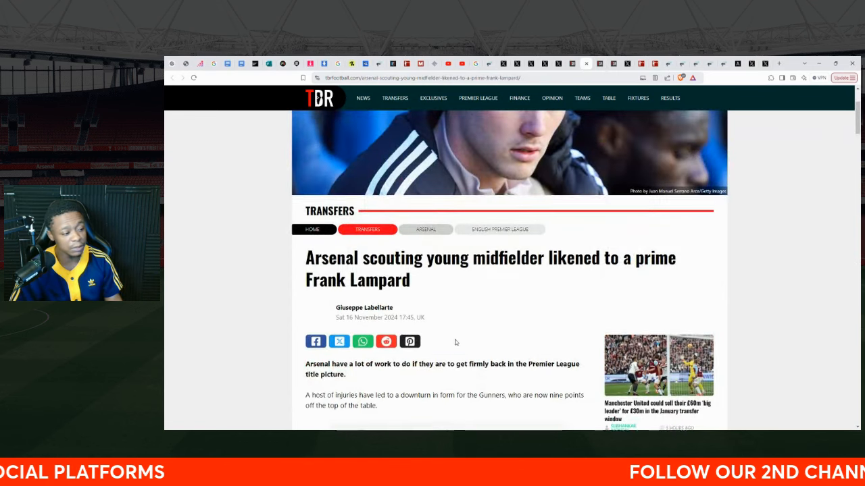
Scroll through the Lampard comparison story down to the Alberto Moleiro section.
scroll("down", 3)
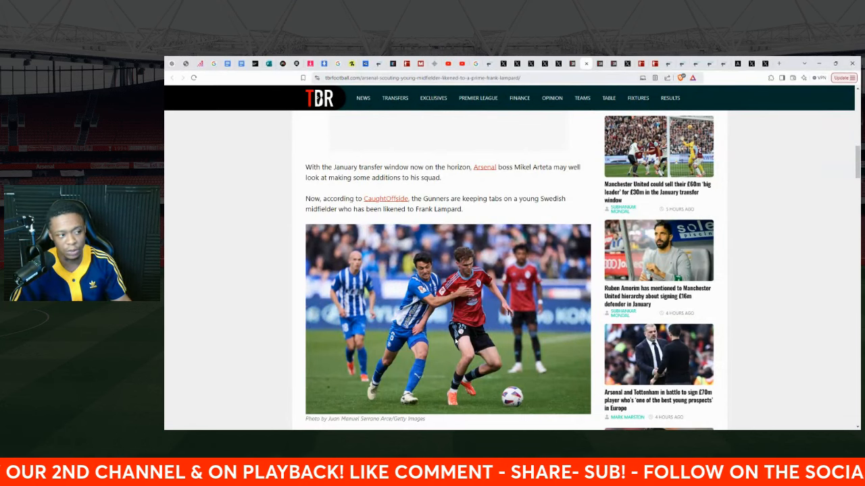
scroll("down", 3)
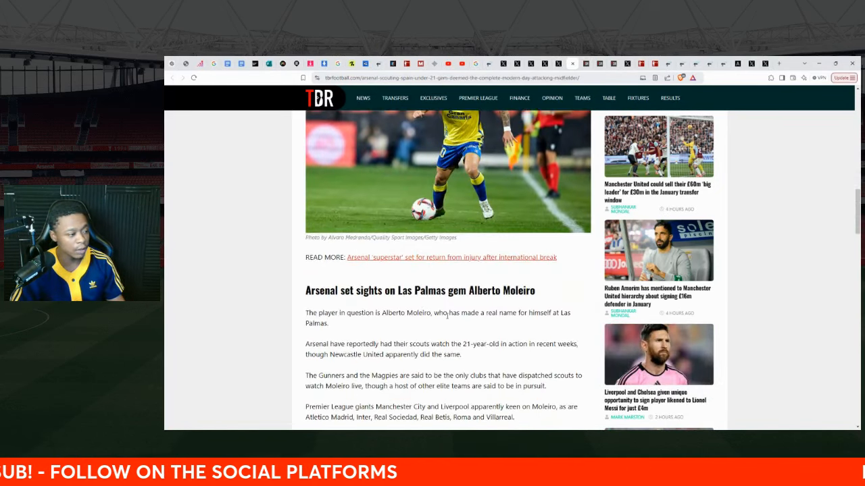
scroll("down", 3)
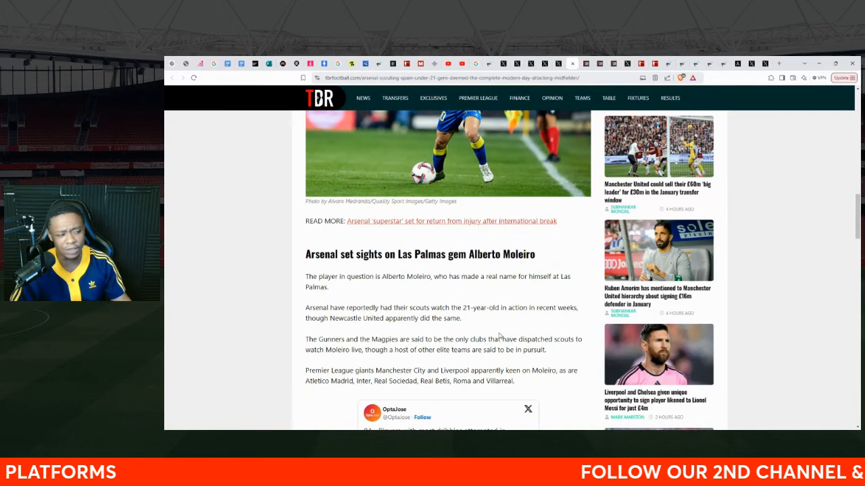
Scroll past the Moleiro piece into the Football Transfers report on Jonathan David.
scroll("down", 3)
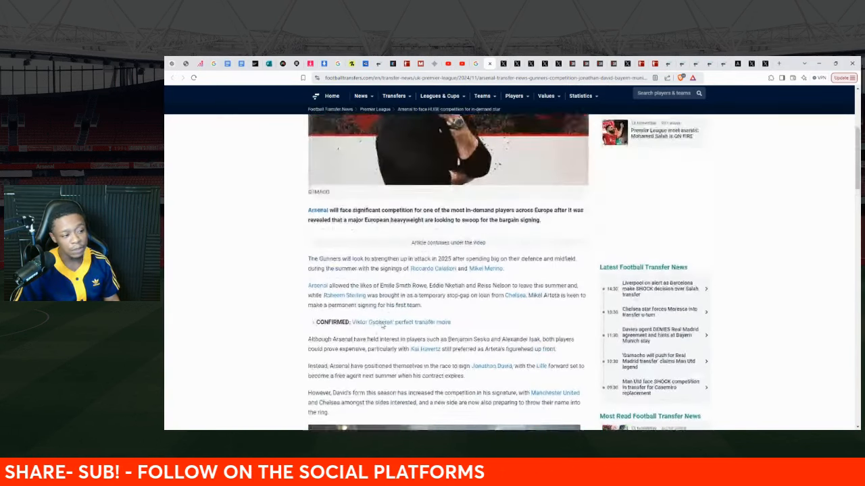
Scroll the Jonathan David report past the Bayern section and his stats box to the end.
scroll("down", 3)
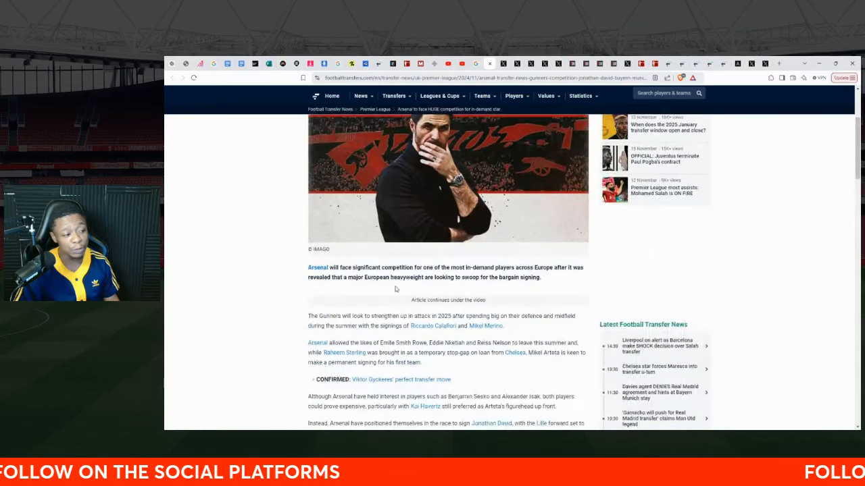
scroll("down", 3)
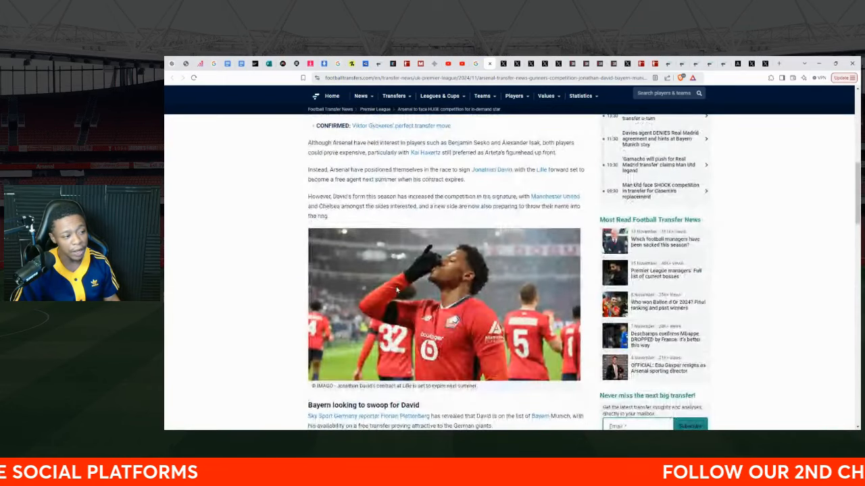
scroll("down", 3)
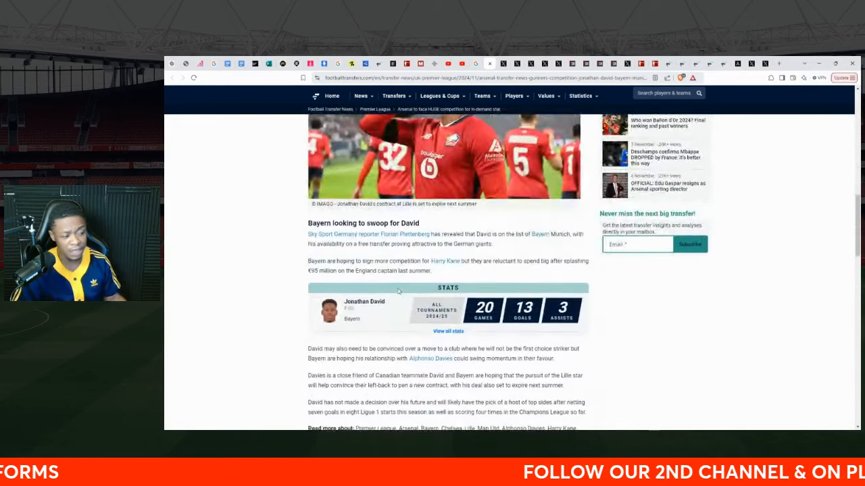
scroll("down", 3)
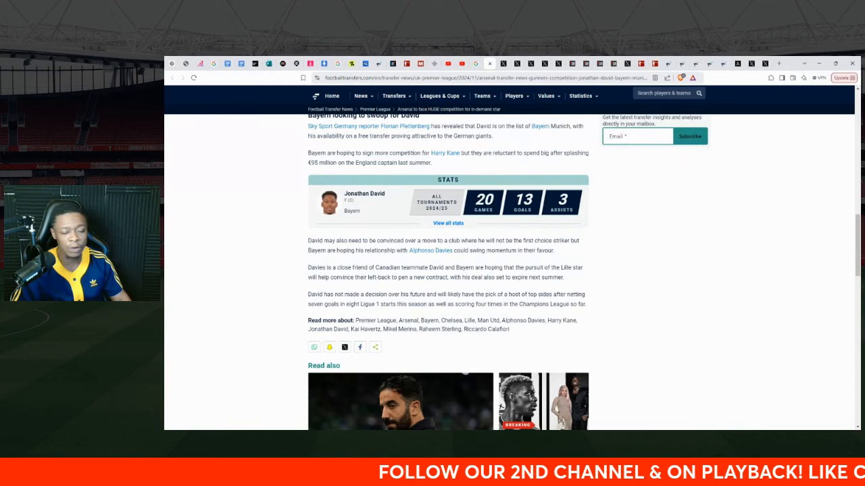